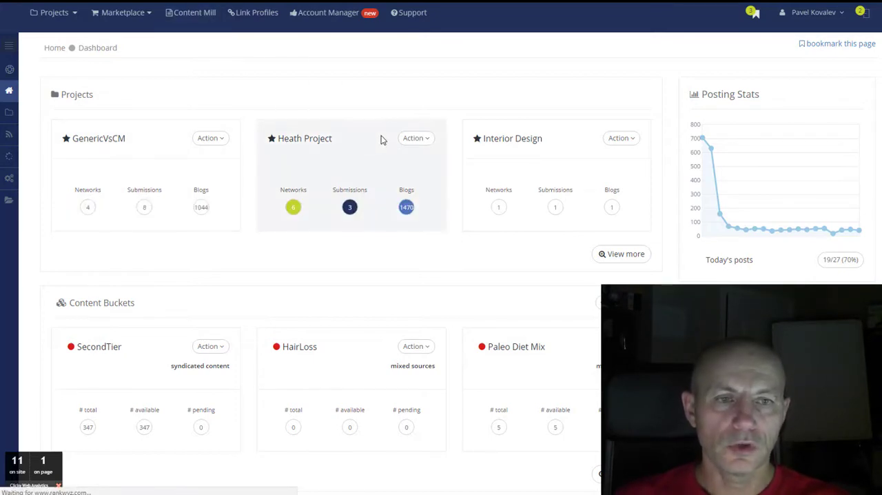
pyautogui.moveTo(255, 40)
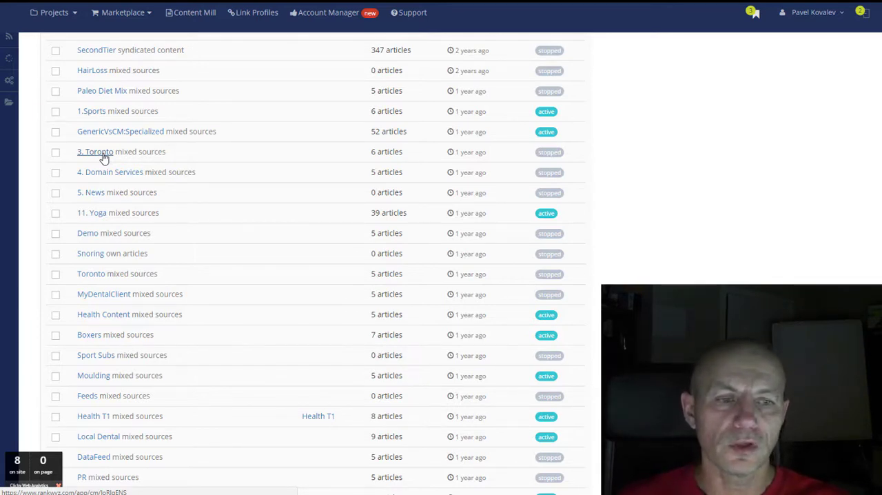
pyautogui.click(94, 150)
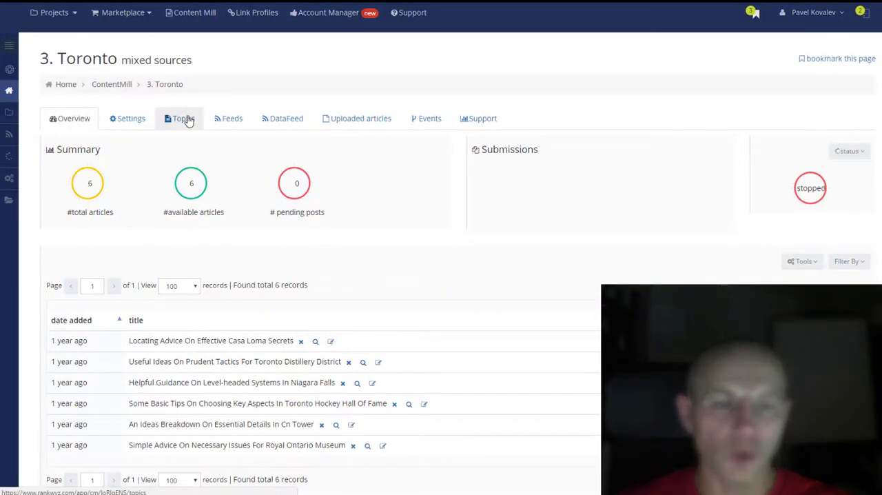
pyautogui.click(177, 118)
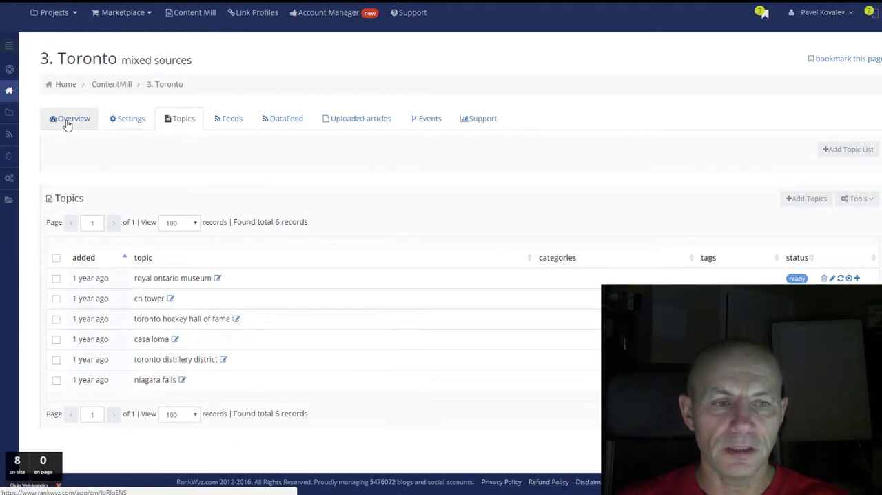
pyautogui.click(74, 117)
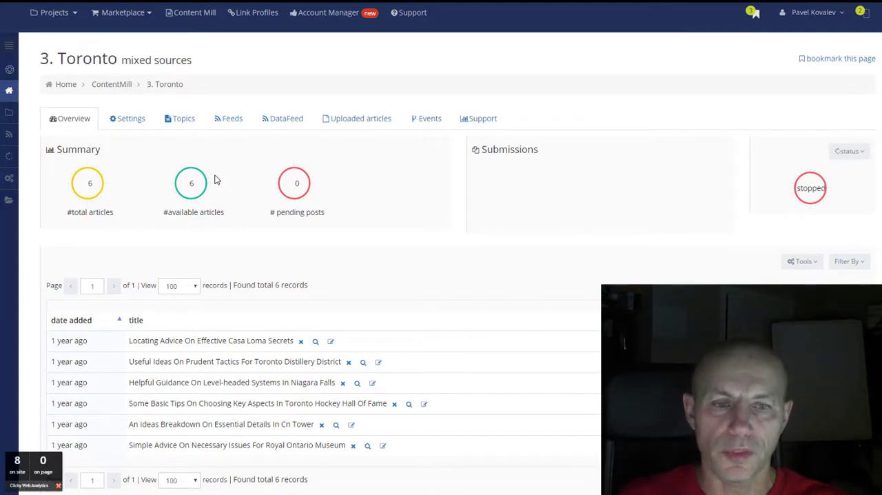
pyautogui.click(131, 118)
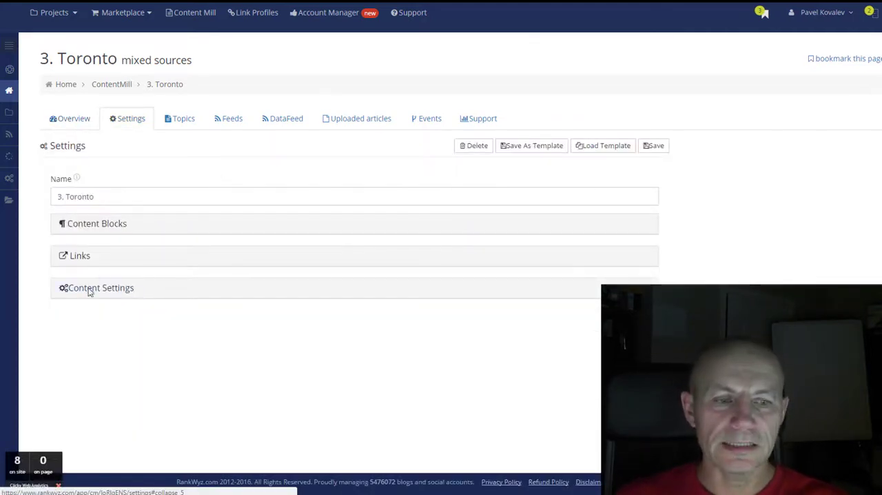
pyautogui.click(100, 287)
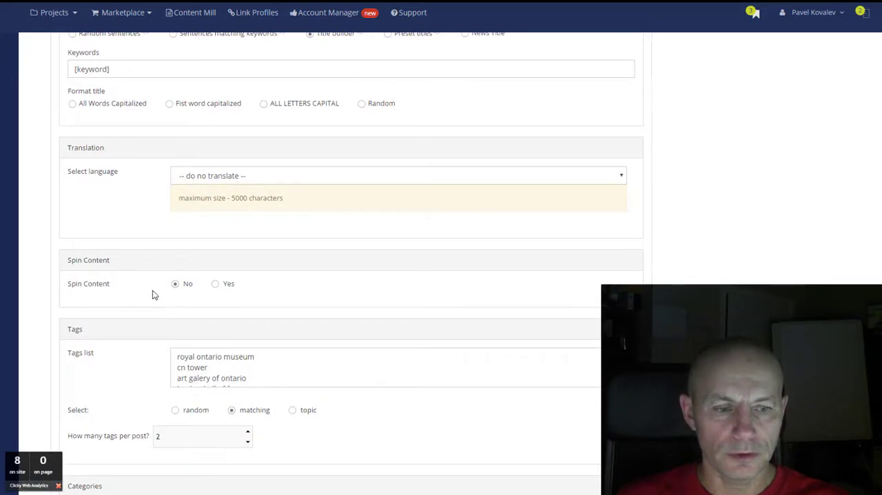
pyautogui.scroll(-3)
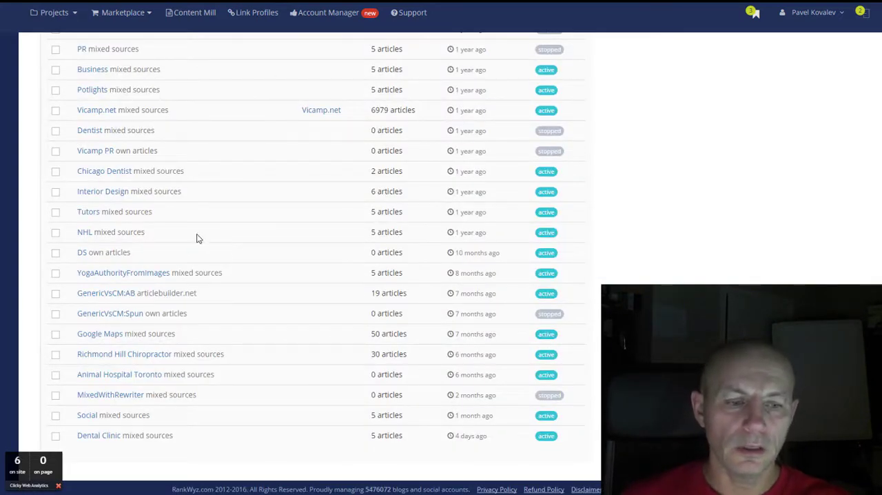
pyautogui.moveTo(172, 323)
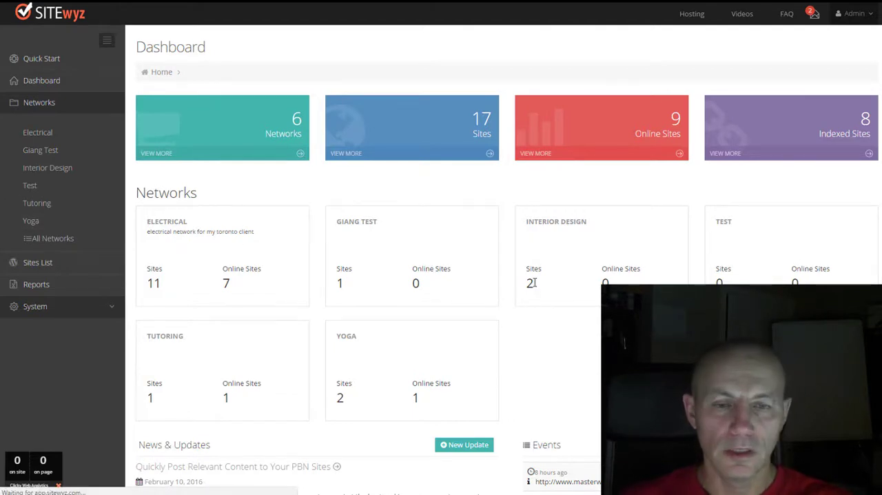
# Step: Go to the categories list of yogavaughan.ca in the Yoga network
pyautogui.click(31, 220)
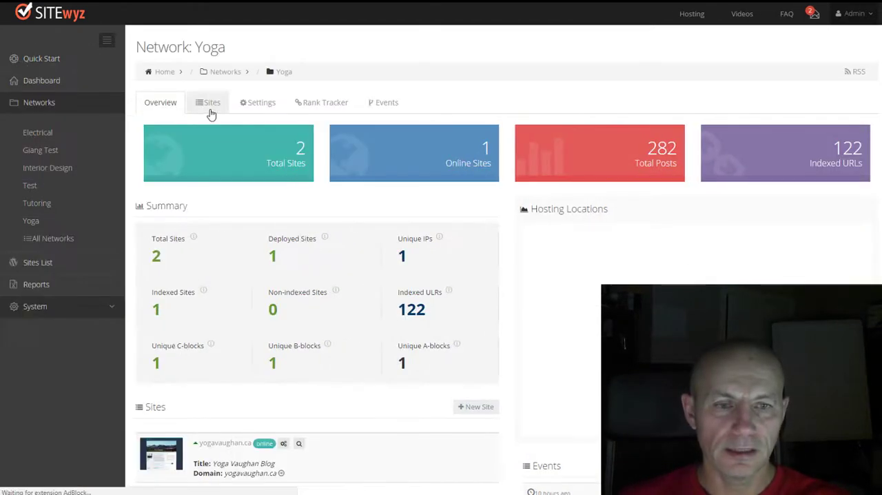
pyautogui.click(211, 102)
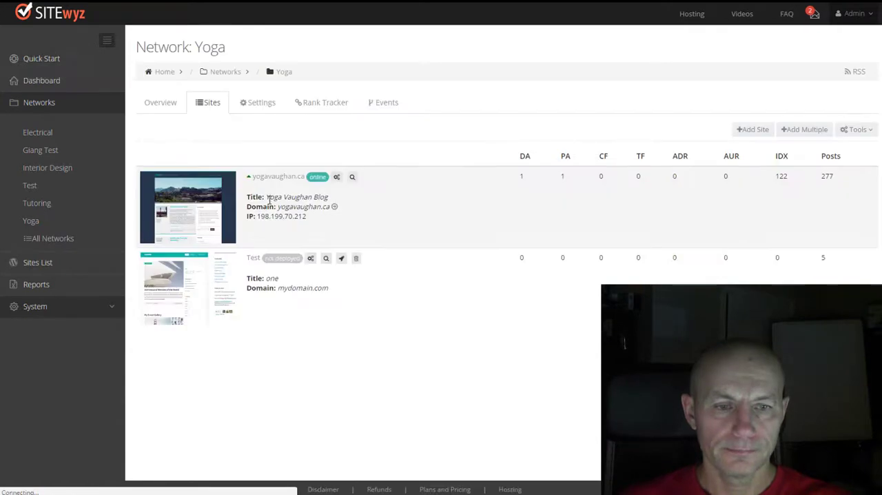
pyautogui.click(278, 176)
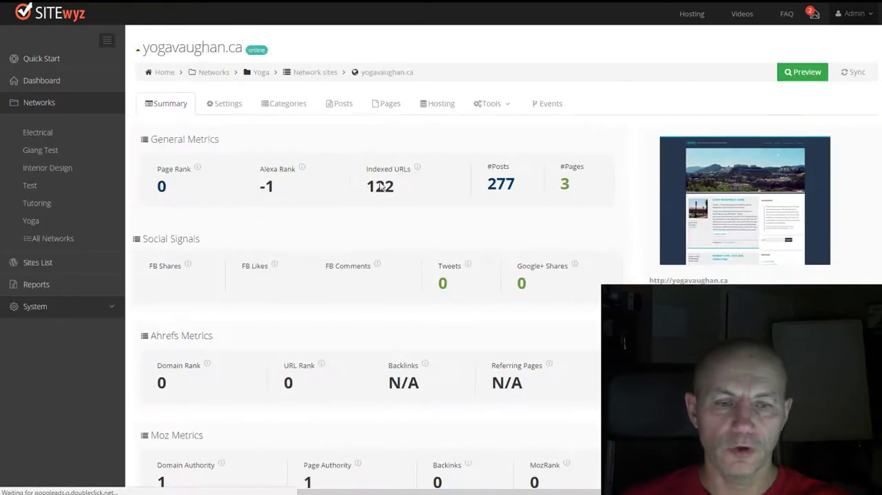
pyautogui.click(287, 103)
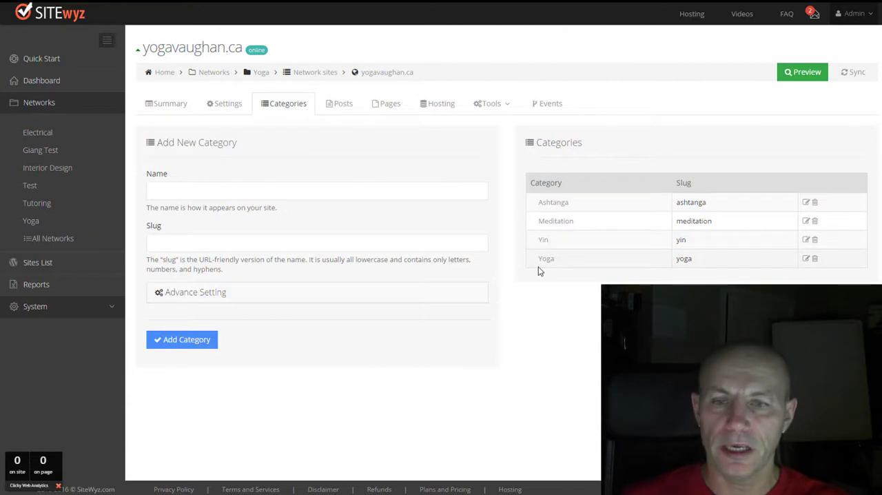
pyautogui.moveTo(546, 267)
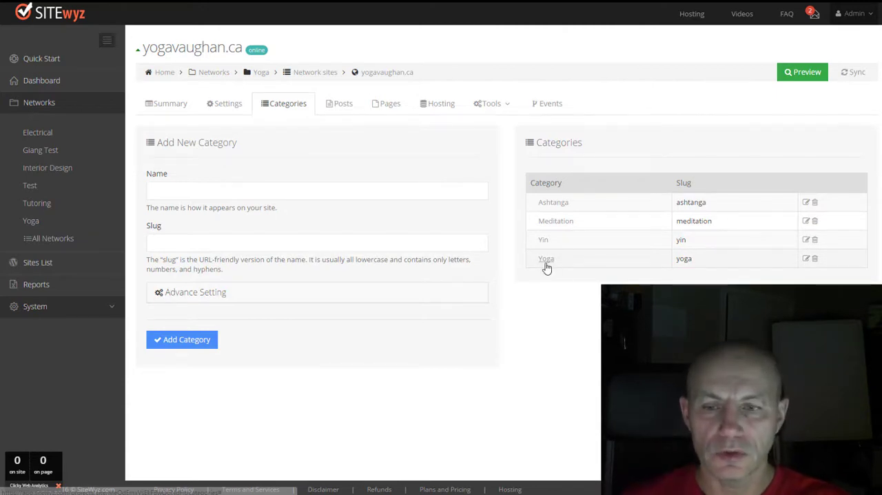
pyautogui.moveTo(695, 273)
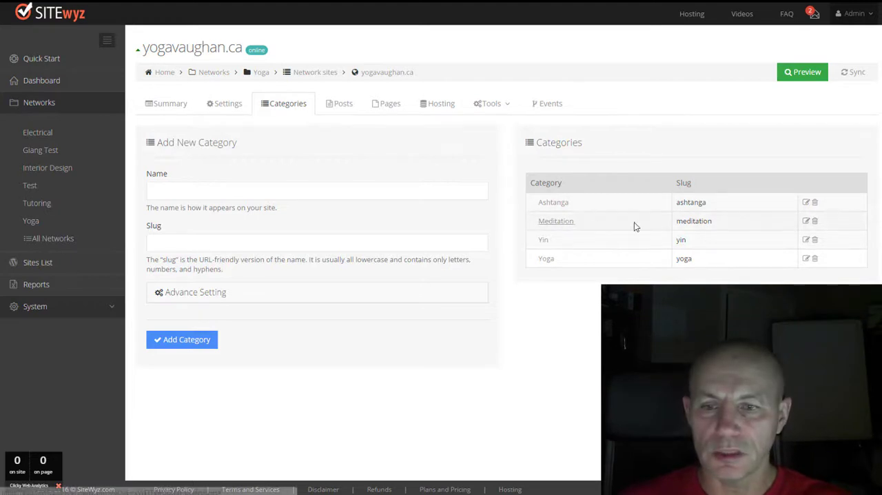
# Step: Edit the Meditation category and expand its advanced settings to show SEO title 'Meditation in Vaughan'
pyautogui.click(805, 221)
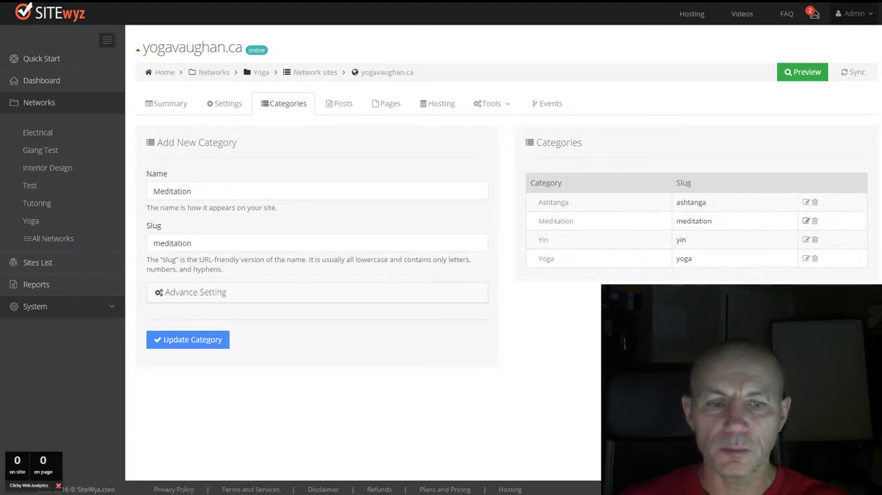
pyautogui.click(195, 292)
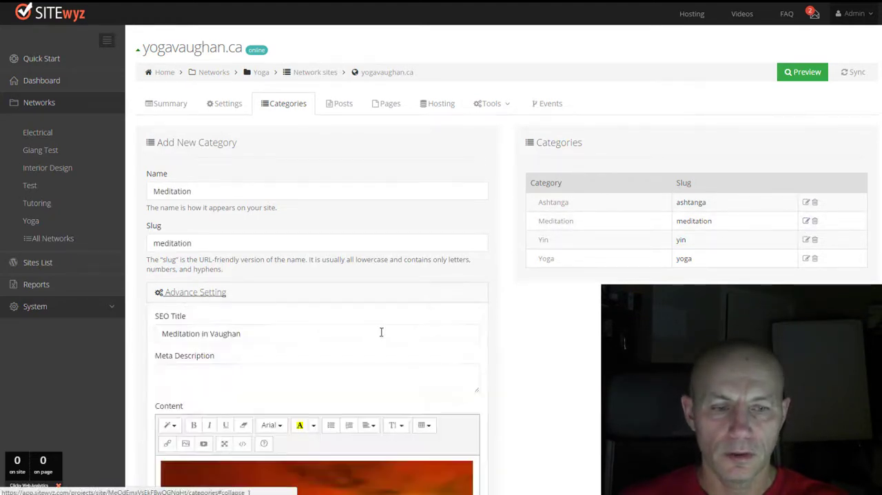
pyautogui.scroll(-3)
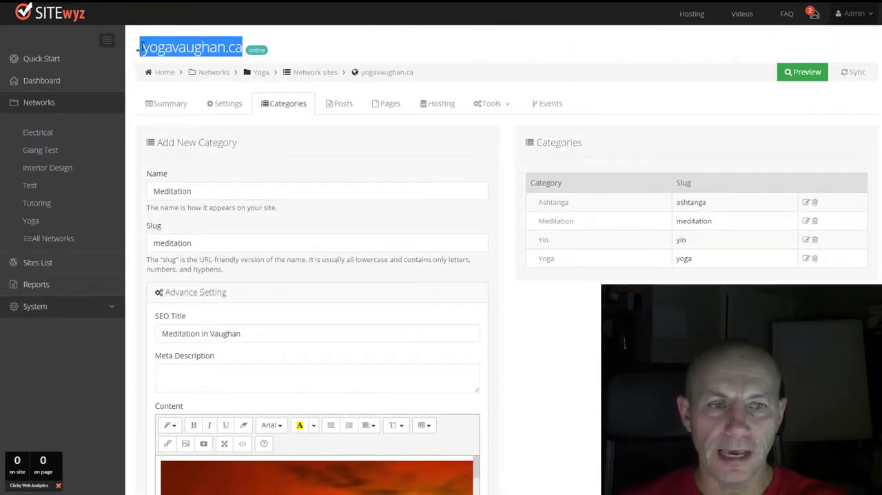
# Step: Preview the live Yoga Vaughan Blog and scroll the Meditation page down to posts like Hatha Yoga
pyautogui.click(802, 72)
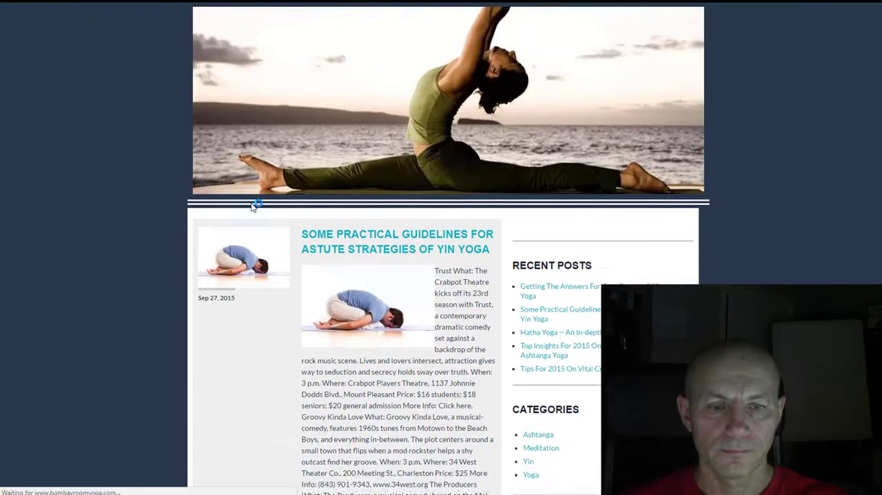
pyautogui.scroll(-3)
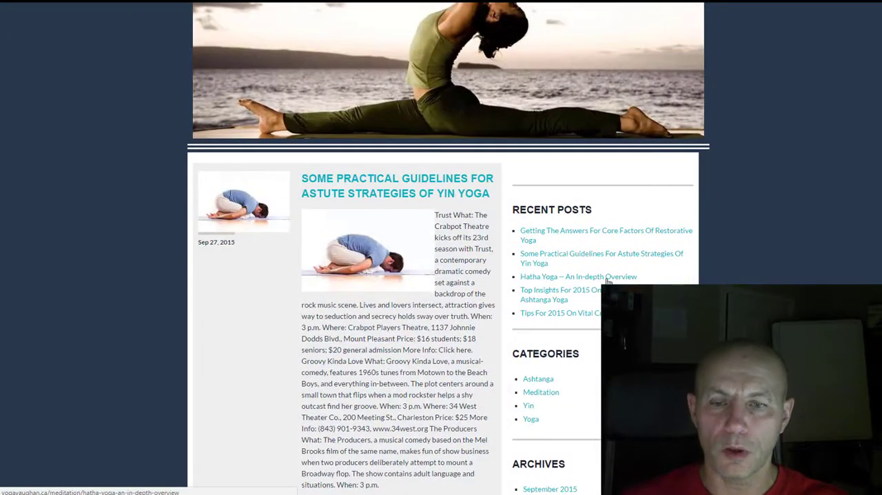
pyautogui.scroll(-3)
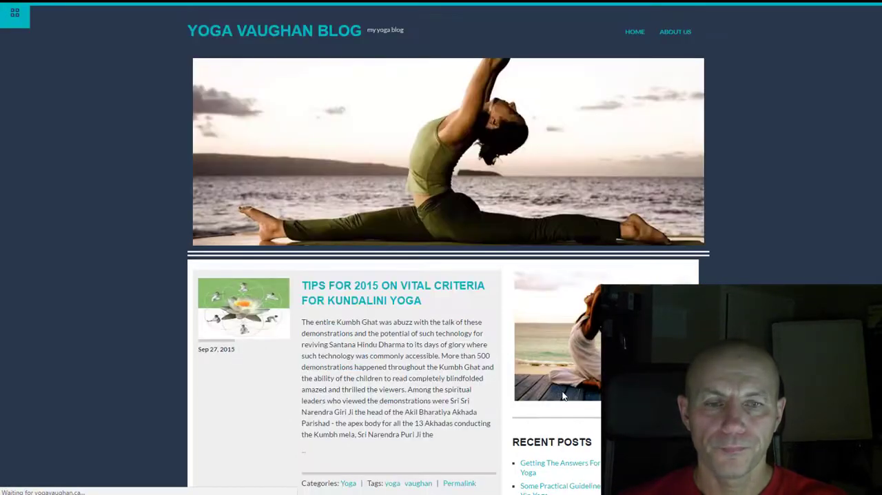
pyautogui.scroll(-3)
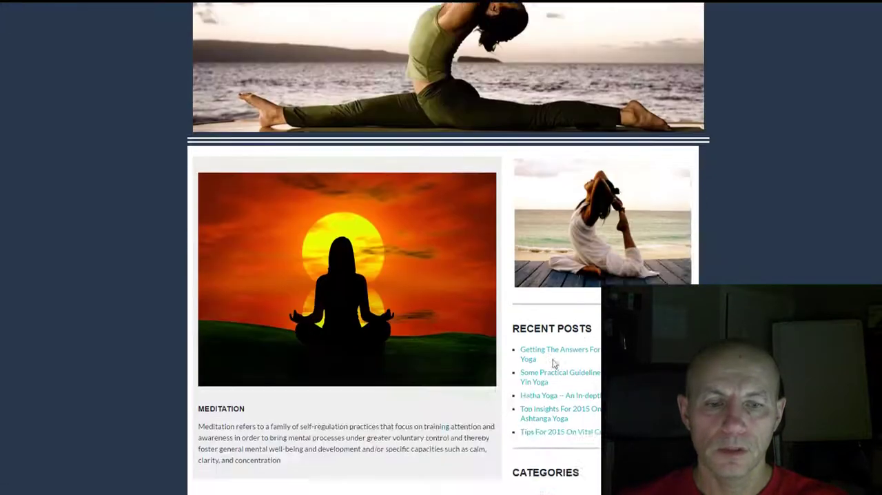
pyautogui.scroll(-3)
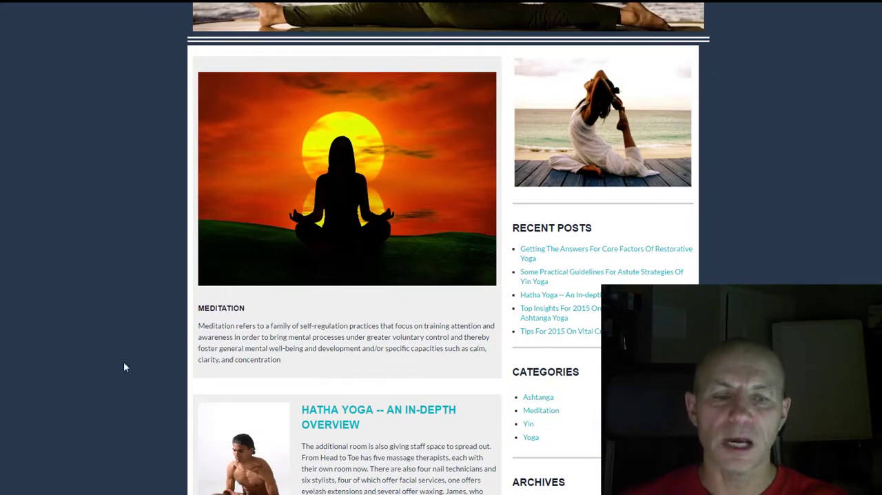
pyautogui.moveTo(401, 408)
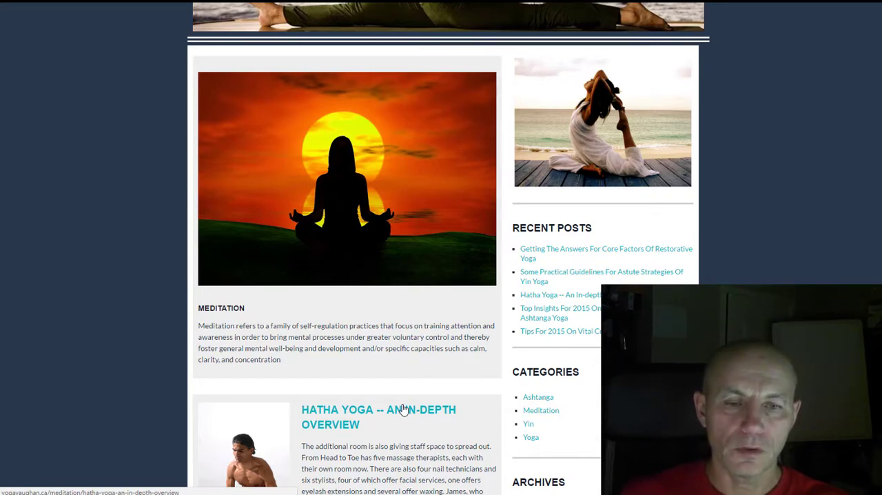
pyautogui.scroll(-3)
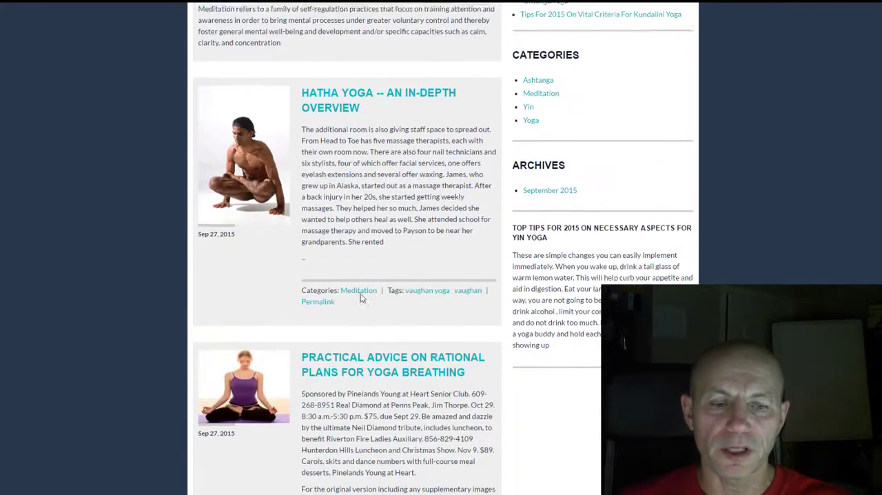
pyautogui.scroll(-3)
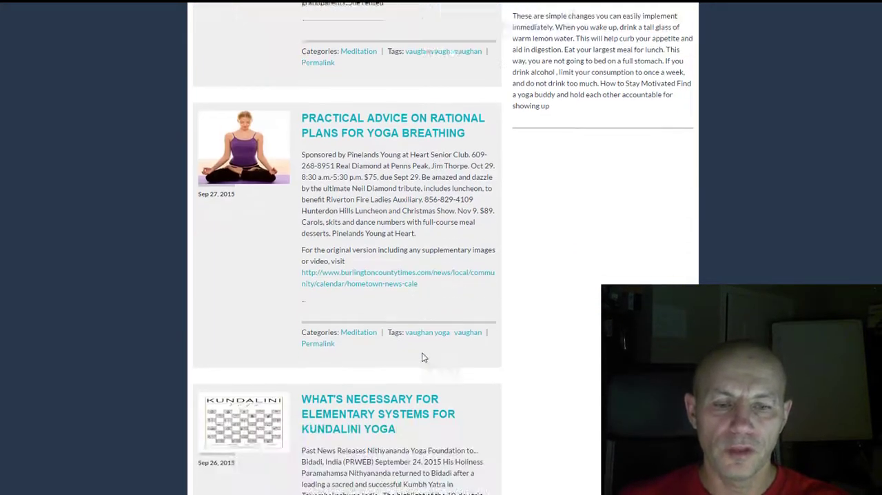
pyautogui.scroll(-3)
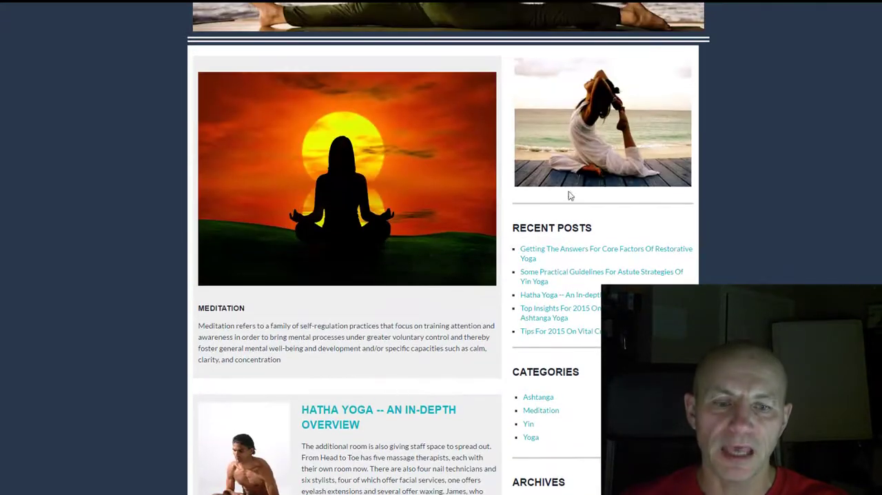
pyautogui.moveTo(521, 101)
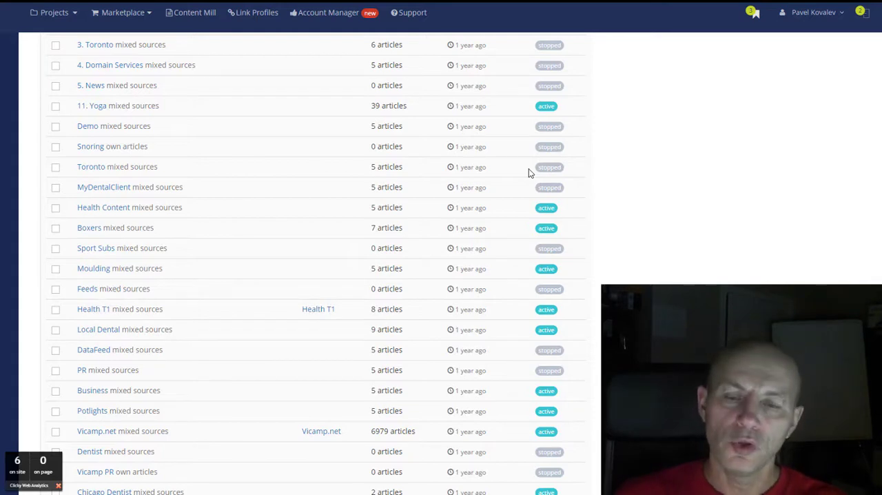
pyautogui.moveTo(427, 165)
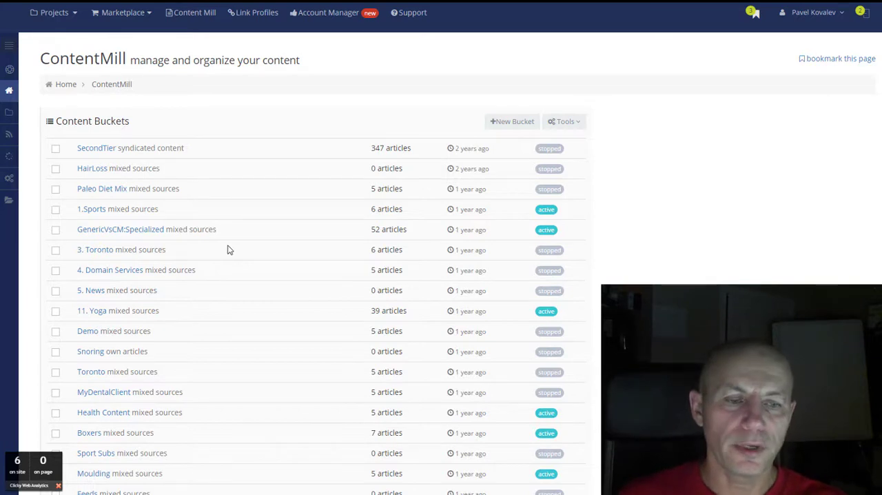
pyautogui.scroll(-3)
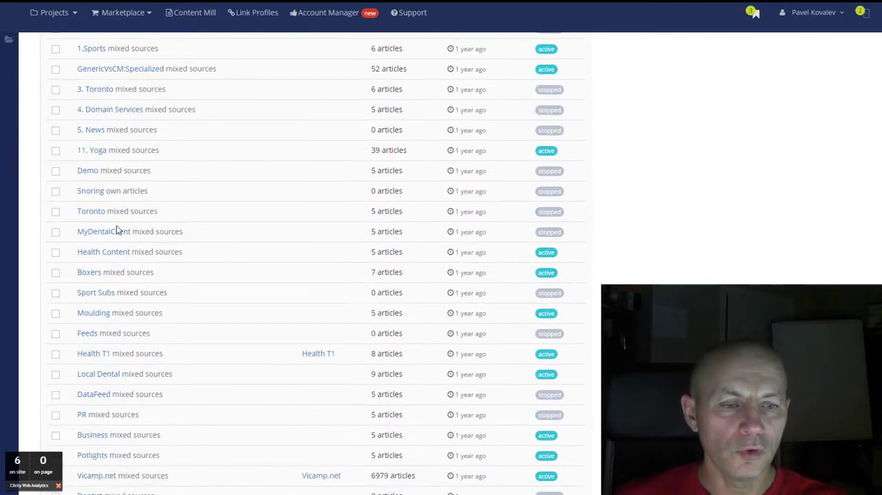